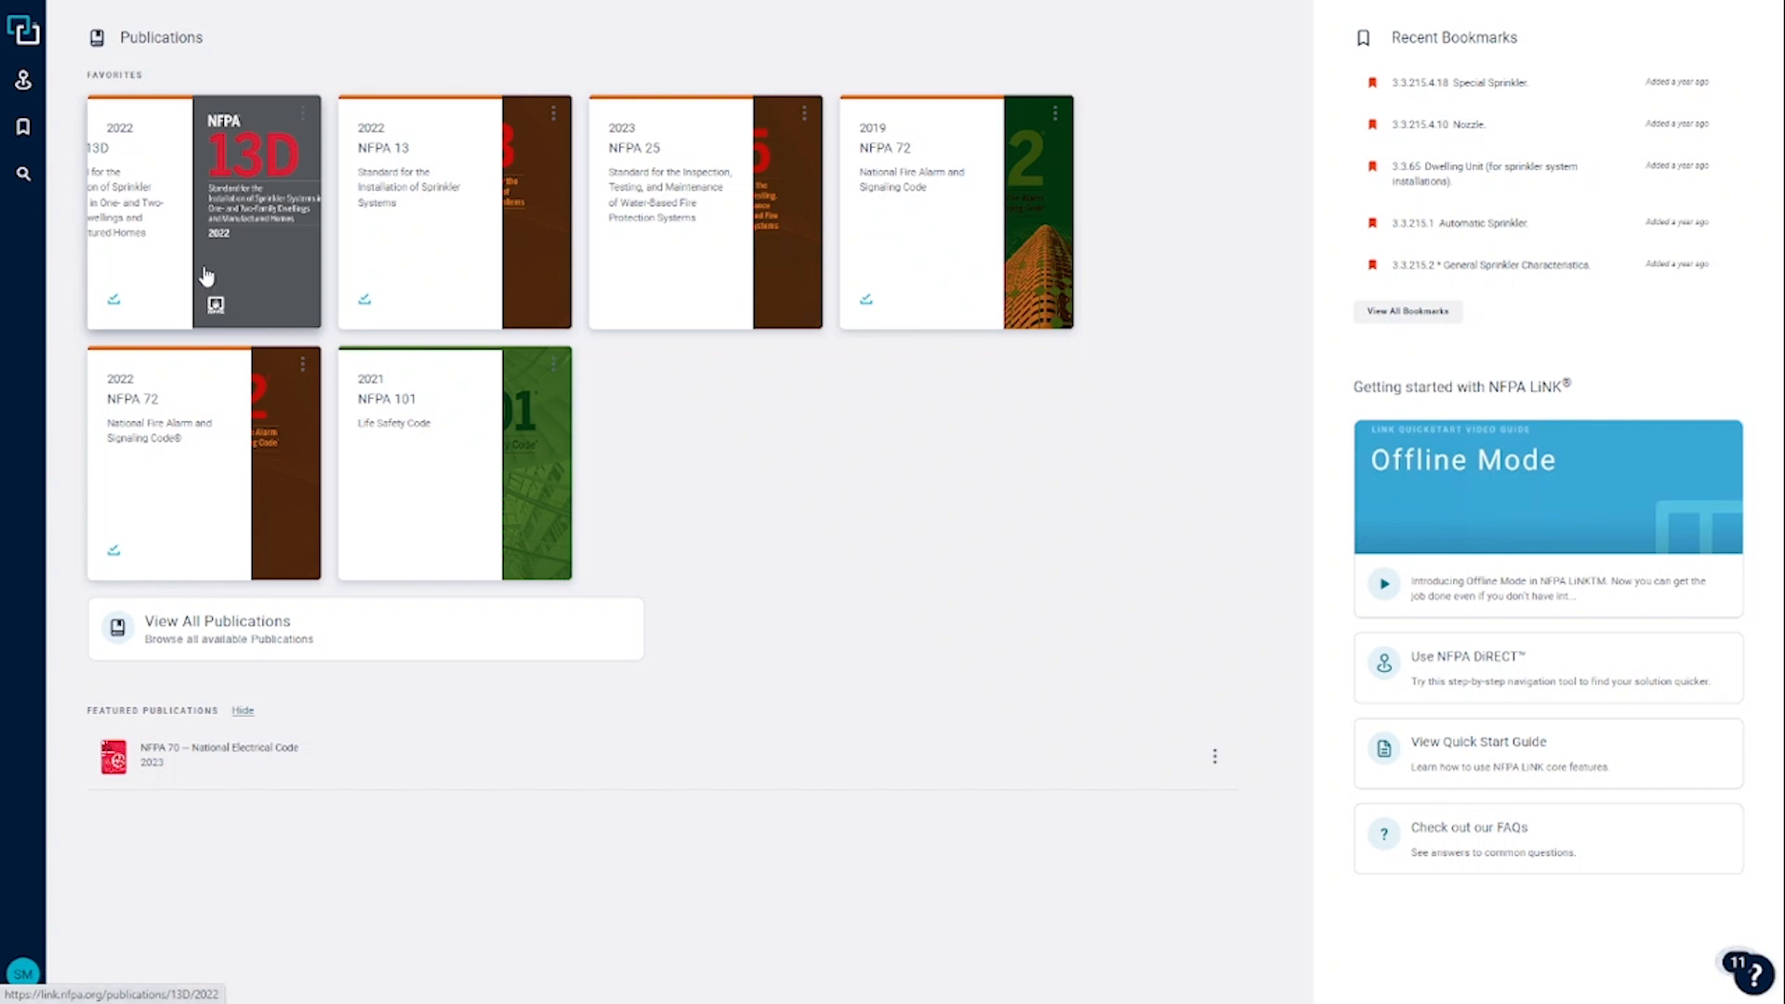
Step: Open the NFPA 13D 2022 card from Favorites to show its chapter contents
left_click(205, 213)
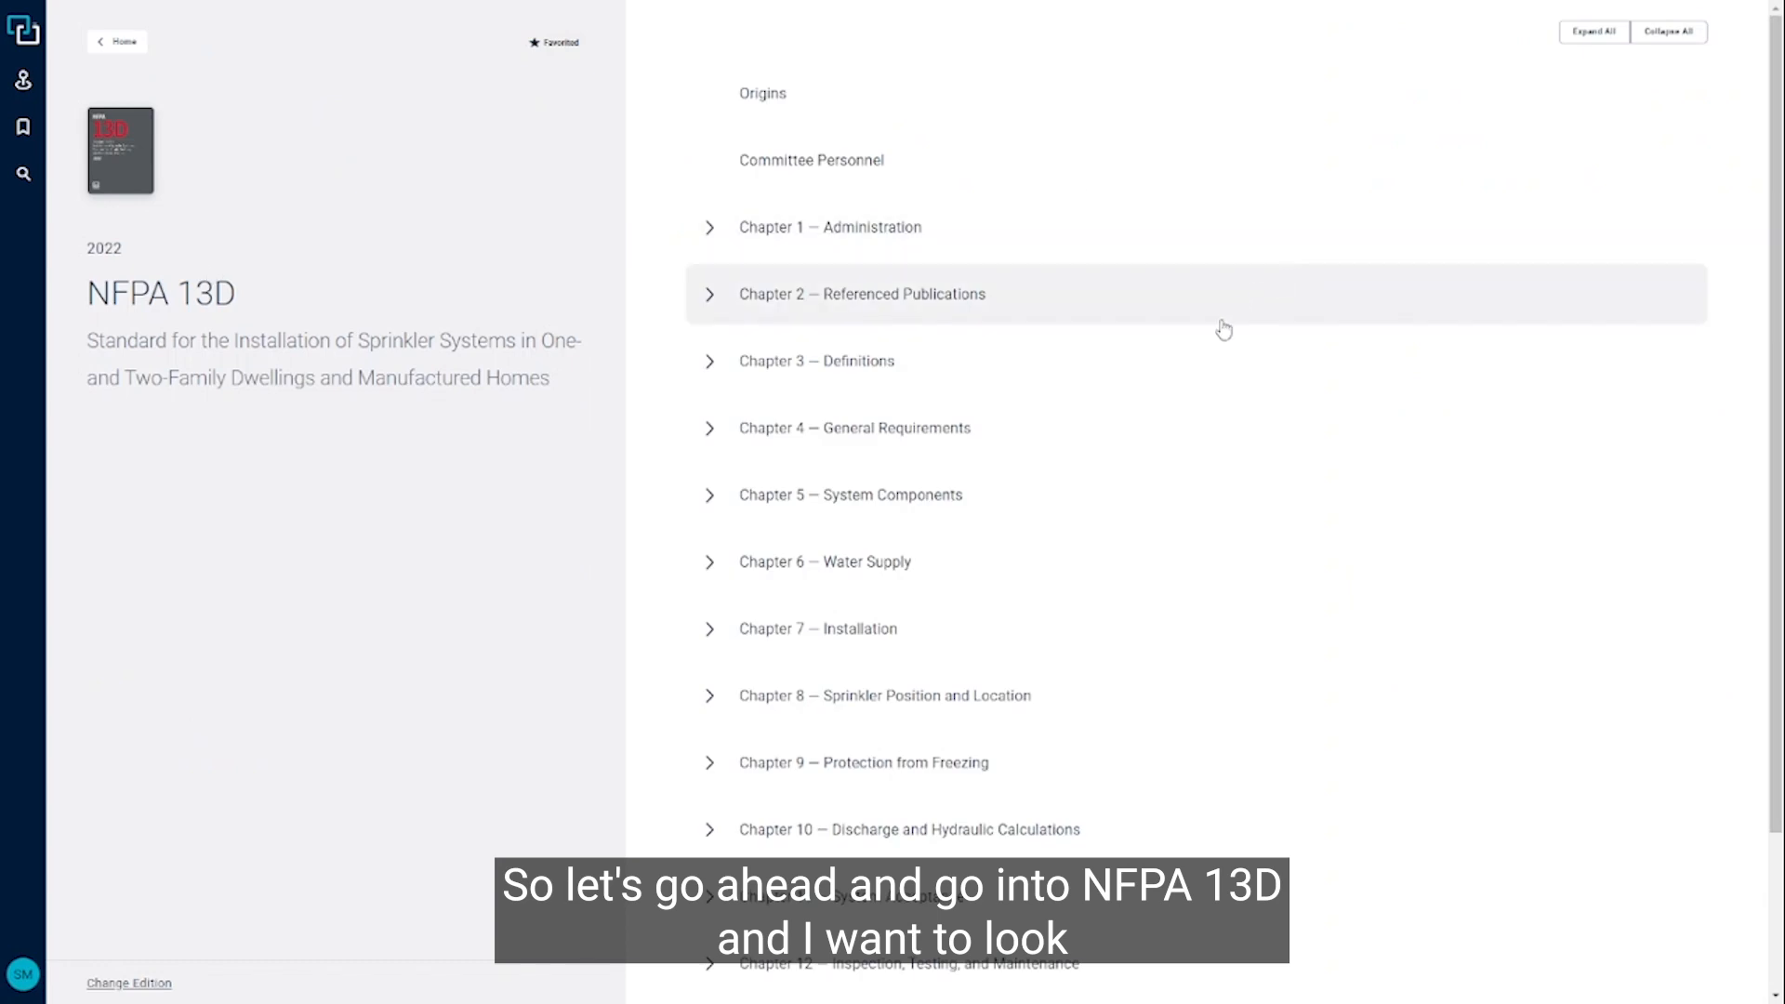
Step: Expand Chapter 8 — Sprinkler Position and Location and open 8.3 Location of Sprinklers
left_click(709, 696)
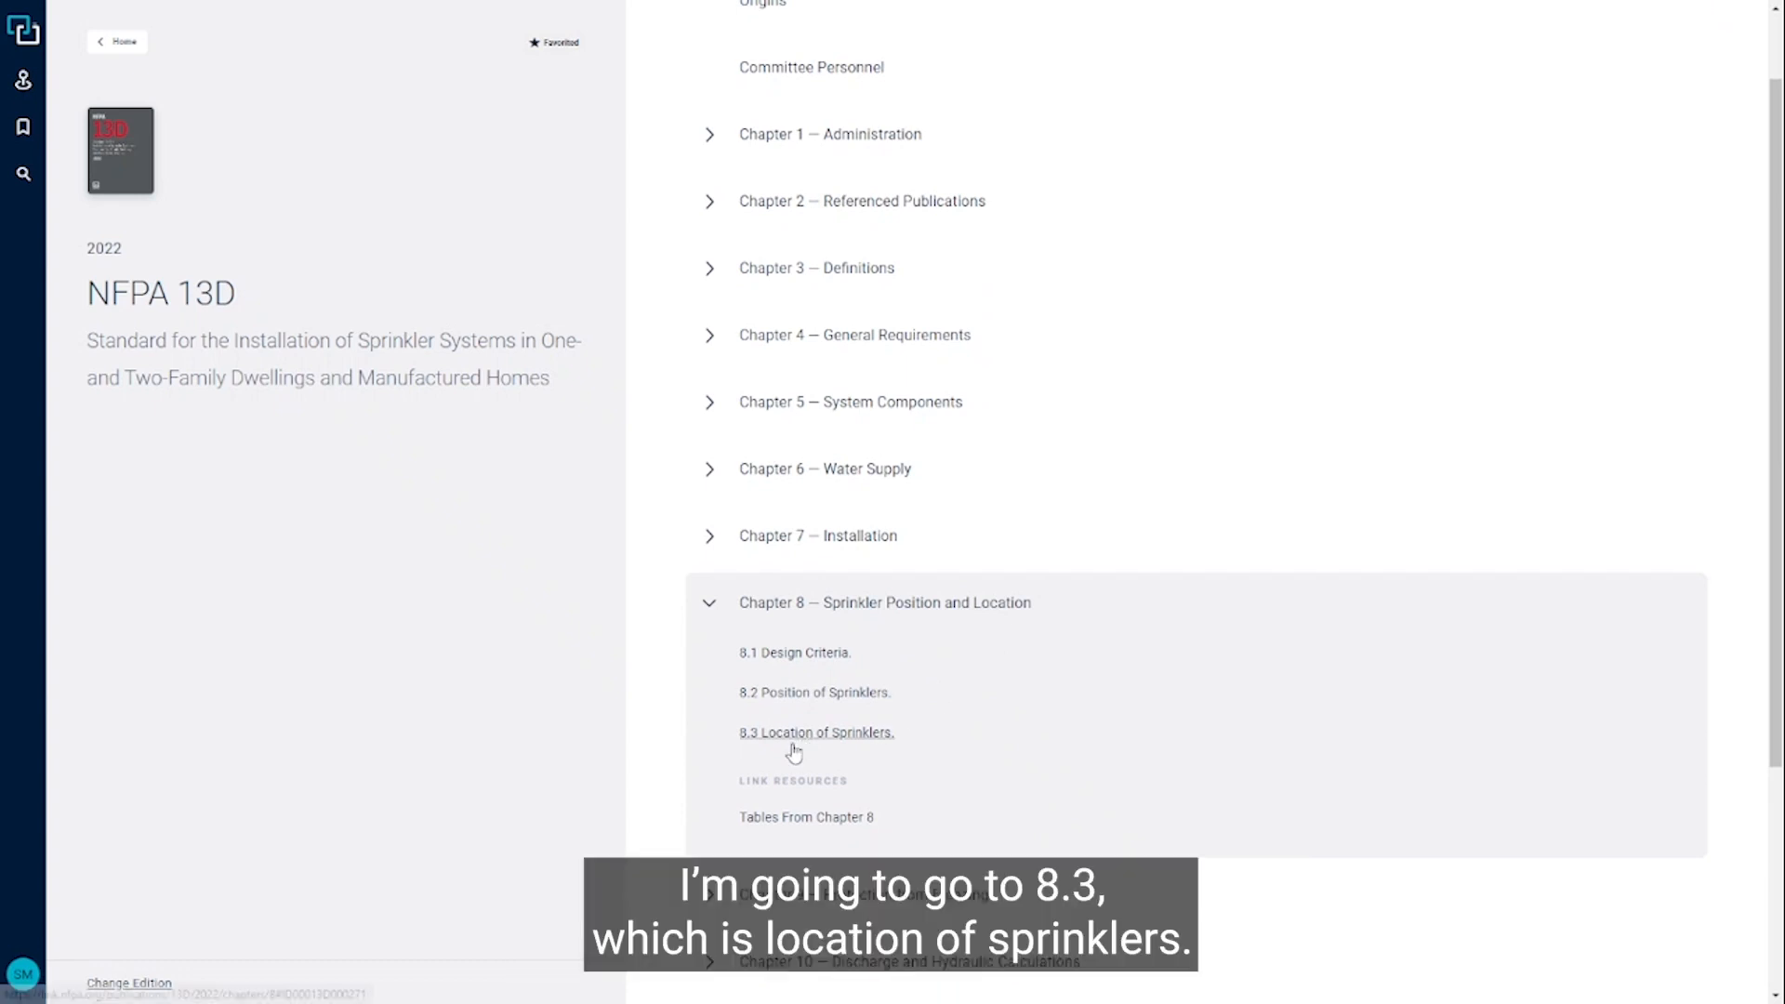
left_click(816, 732)
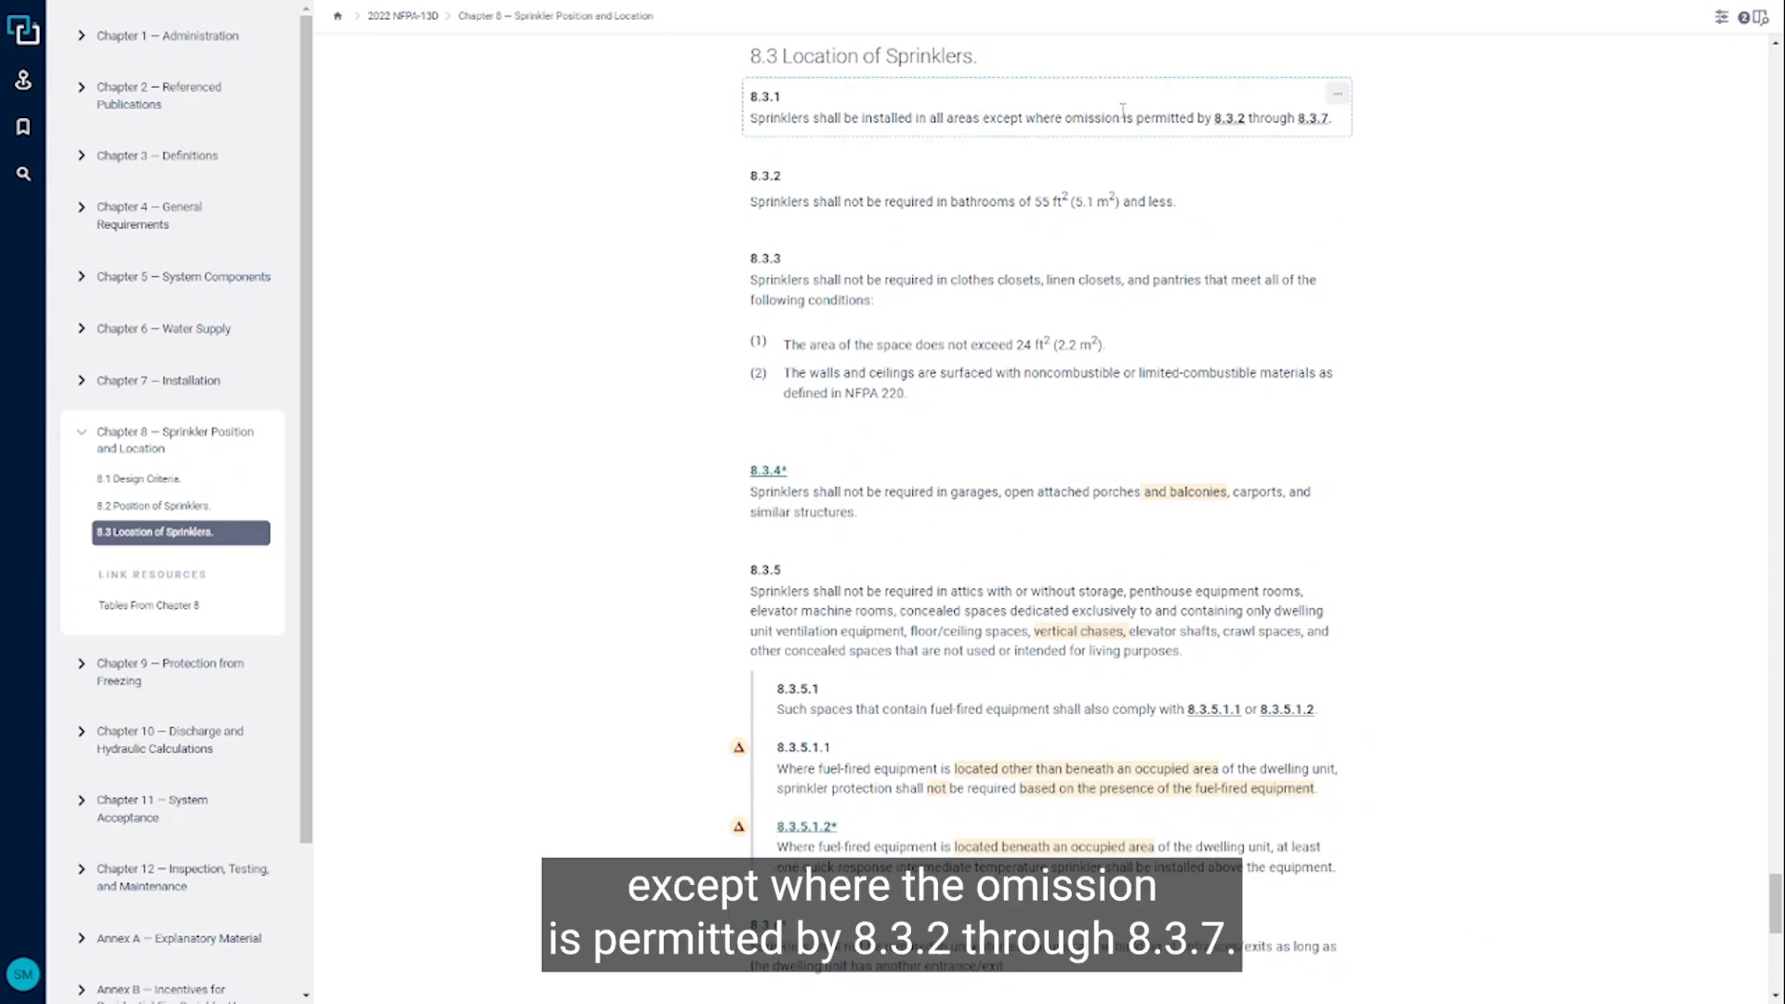
mouse_move(1228, 118)
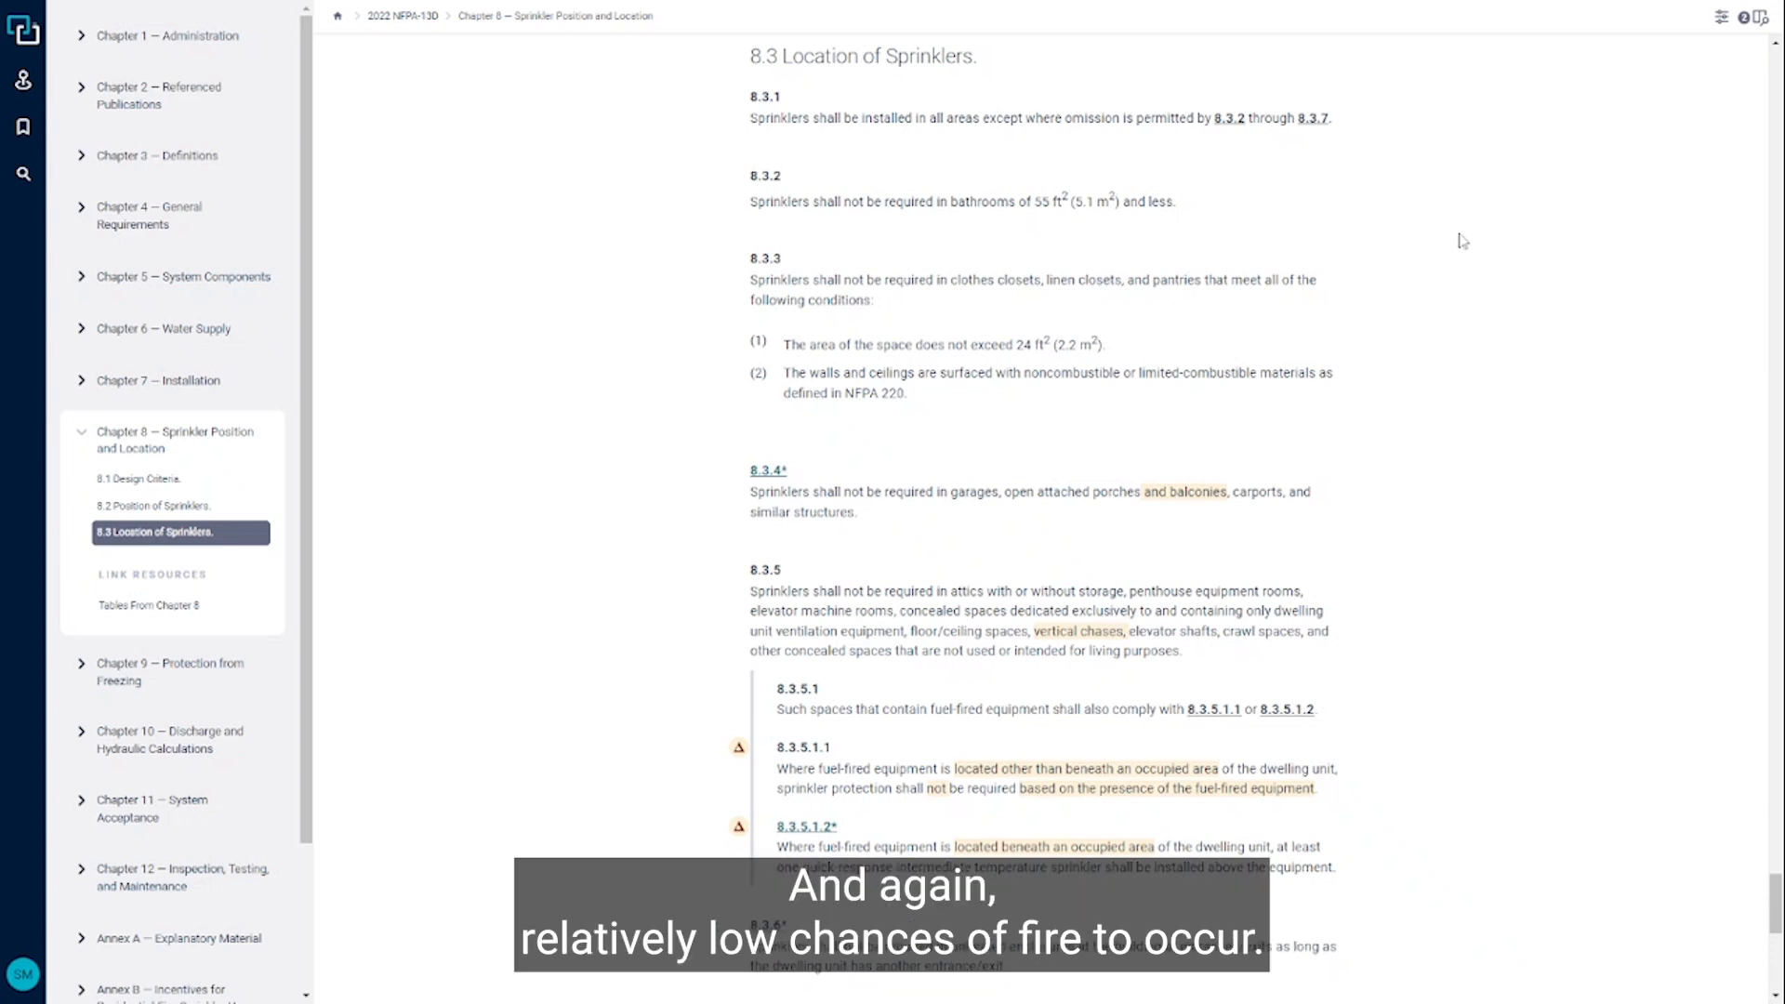
mouse_move(1497, 316)
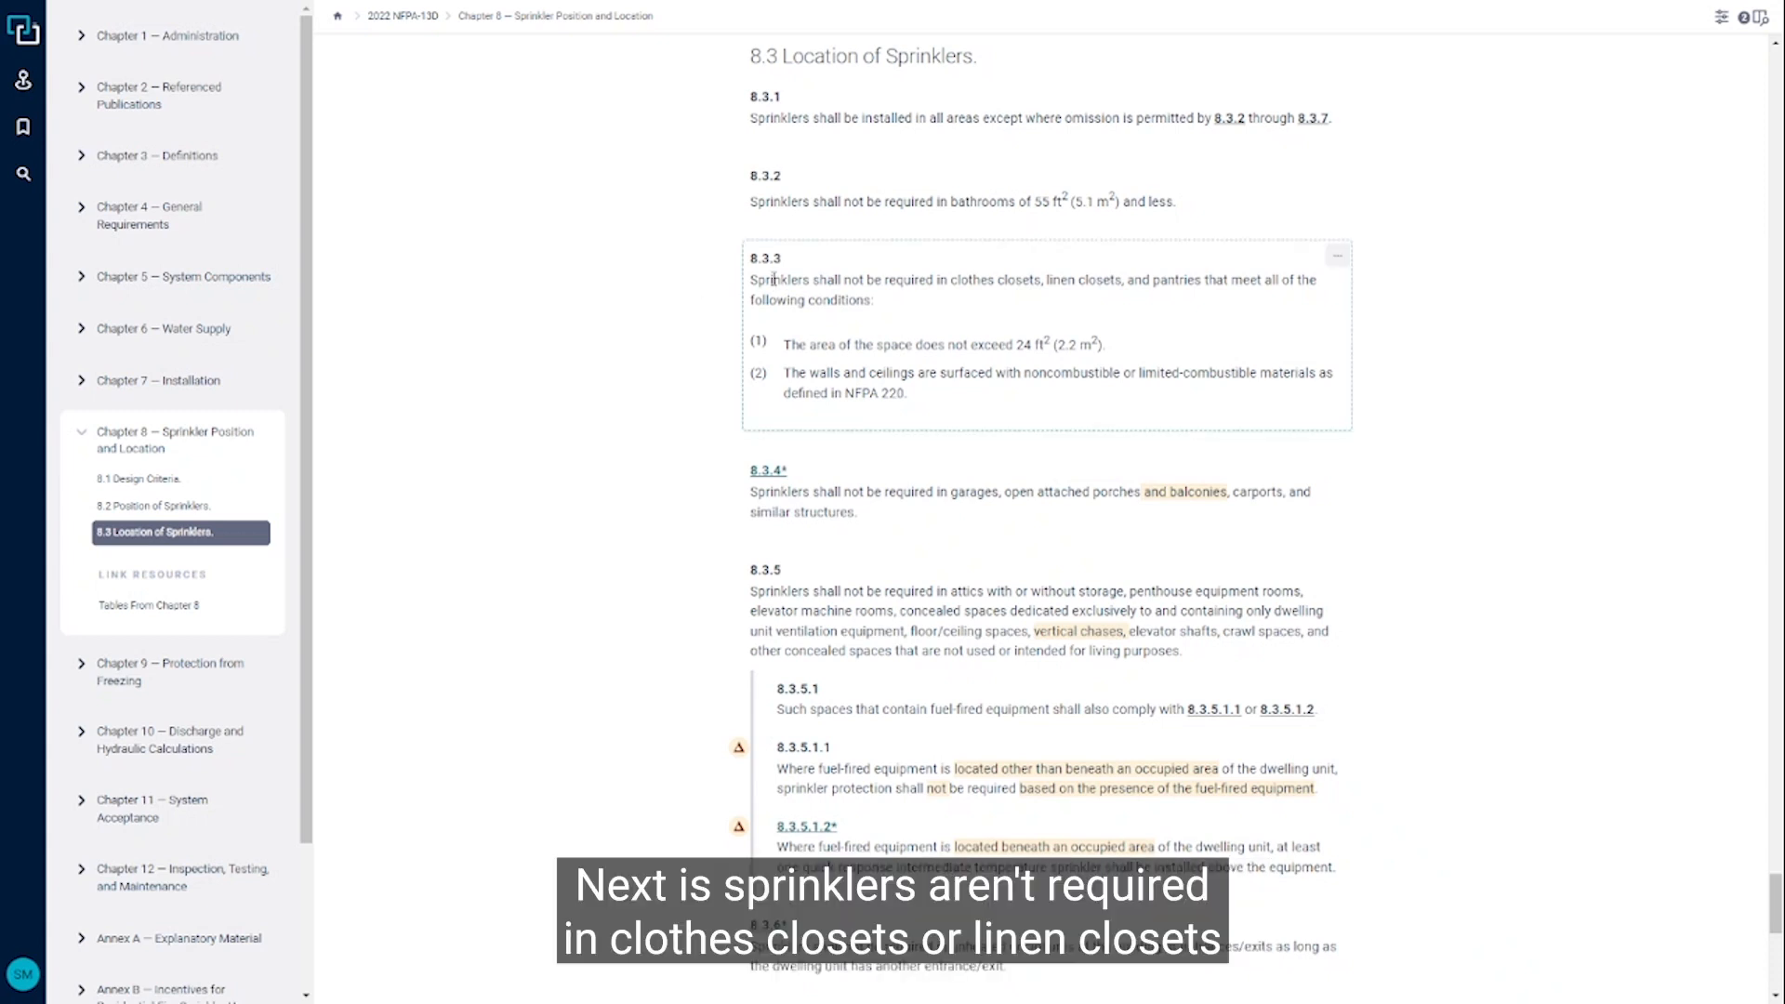
mouse_move(1145, 297)
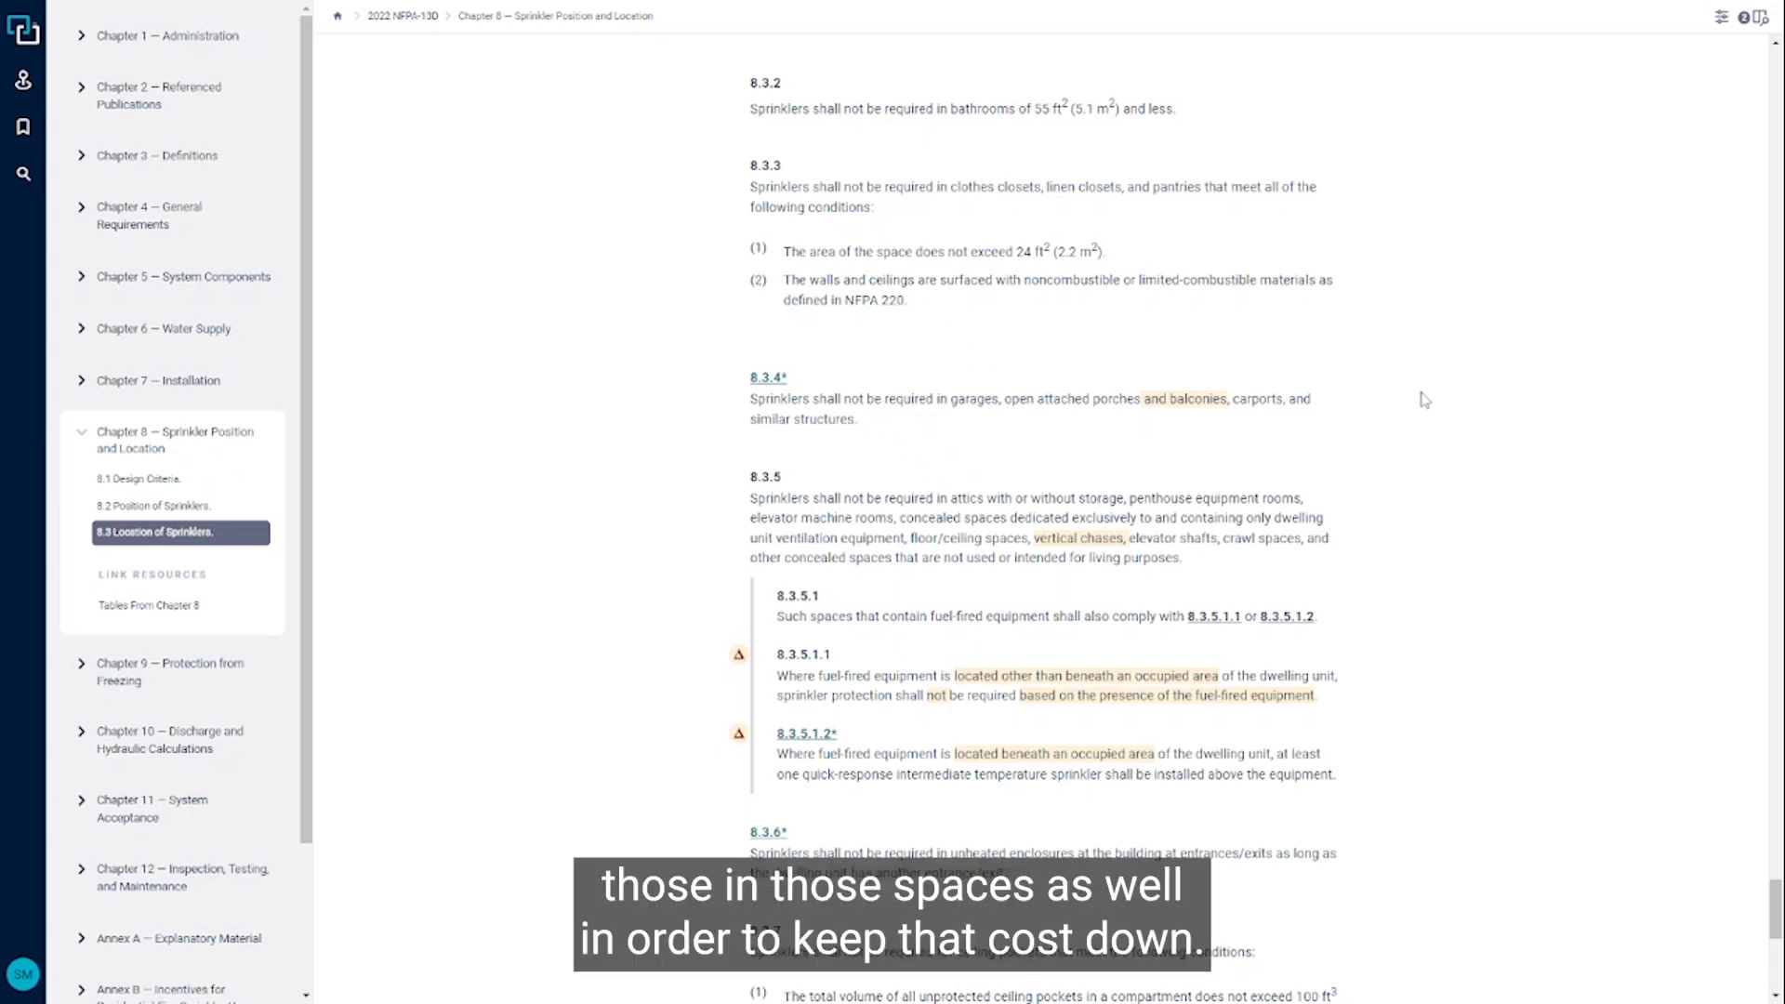
Step: Scroll section 8.3 down to show clause 8.3.6 on unheated entrance enclosures
scroll("down", 3)
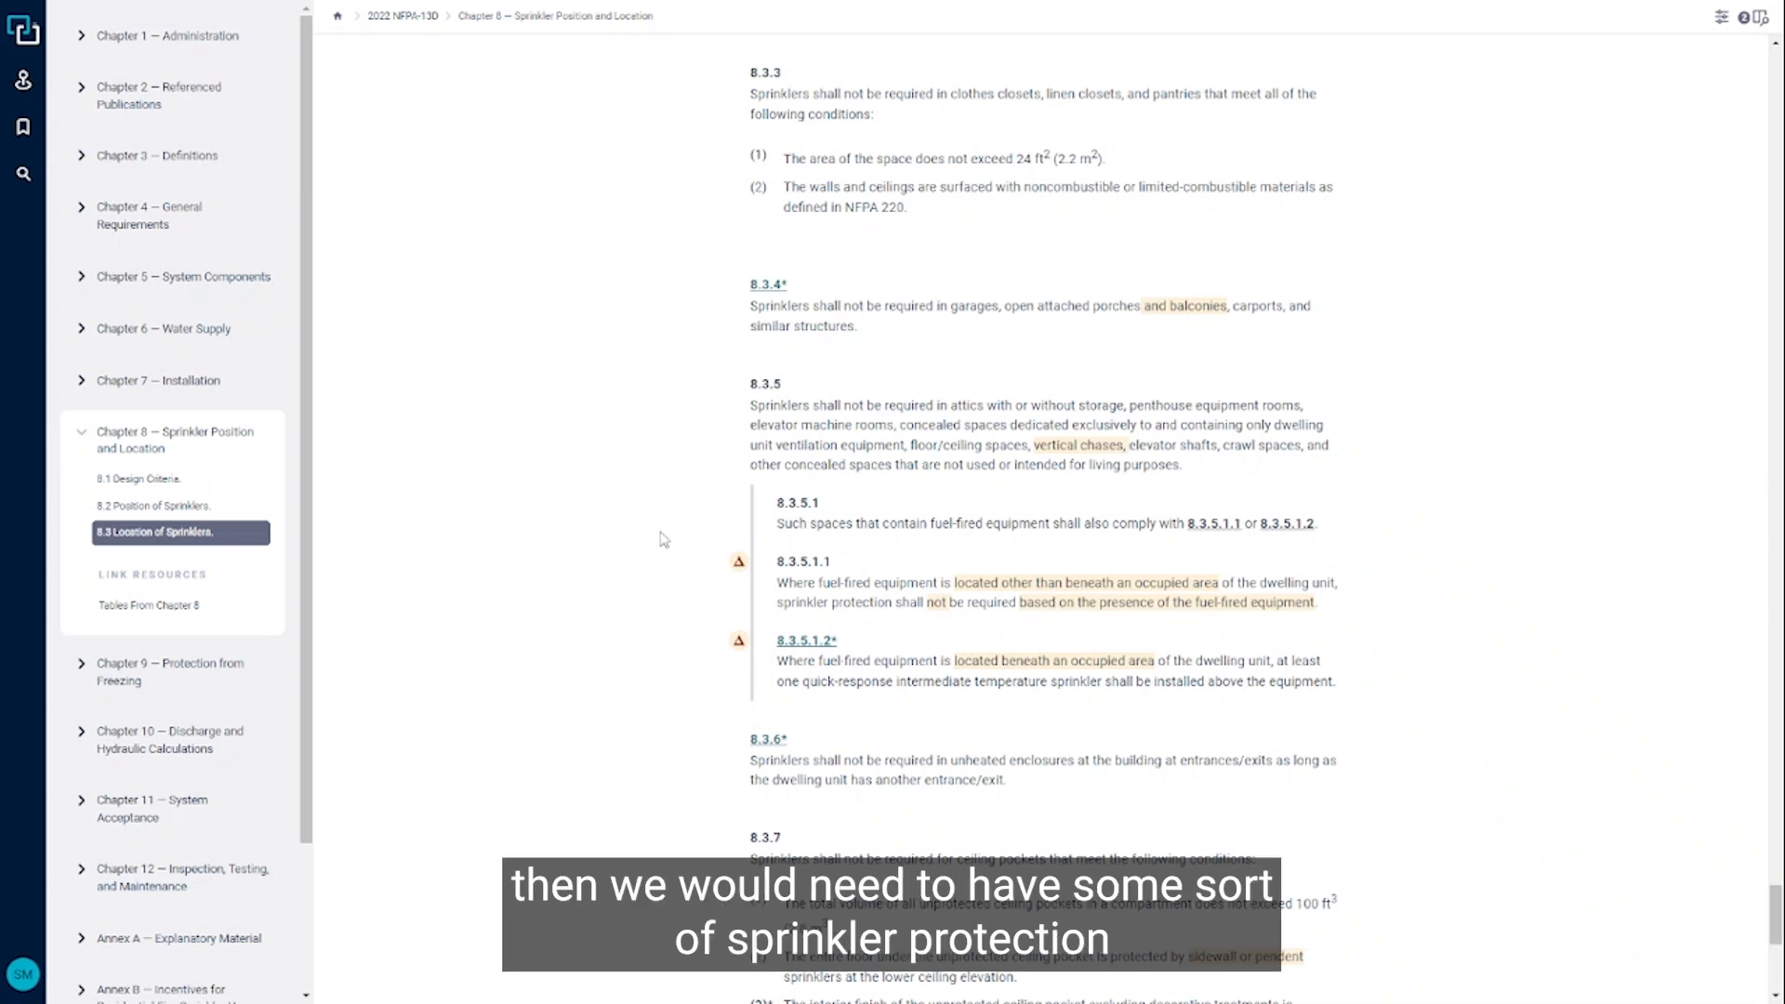
Step: Scroll down to reveal the four ceiling-pocket conditions of clause 8.3.7
scroll("down", 3)
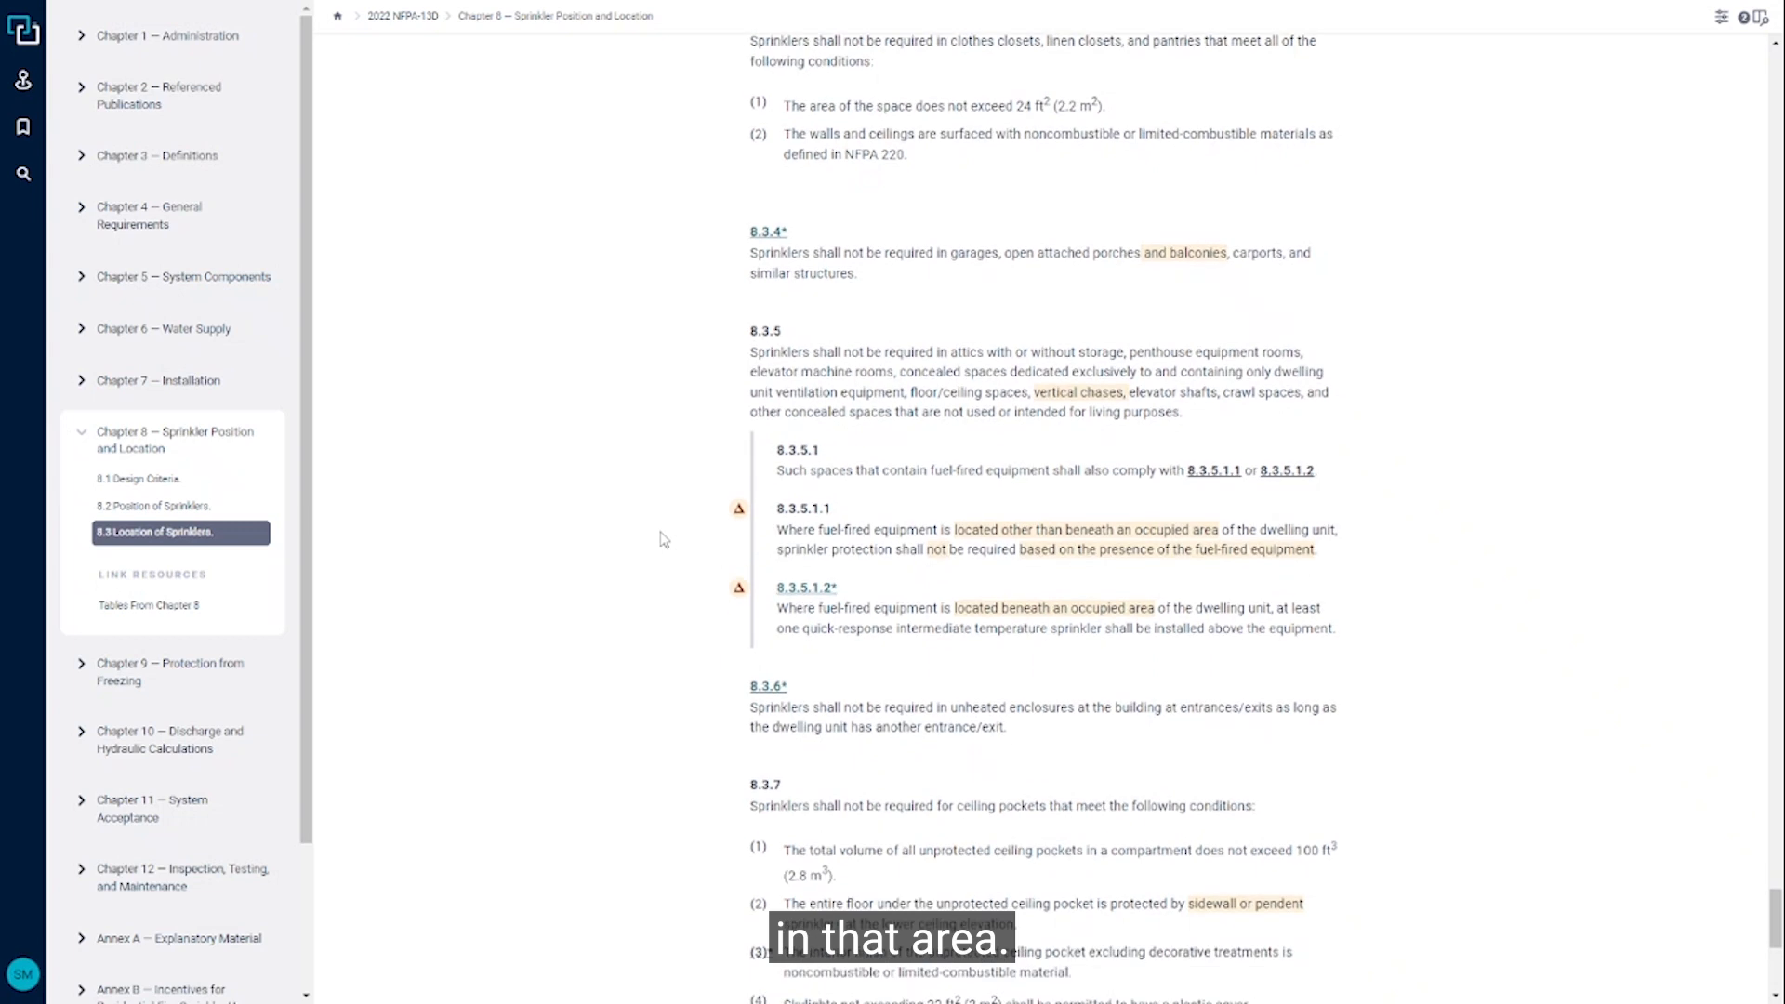
scroll("down", 3)
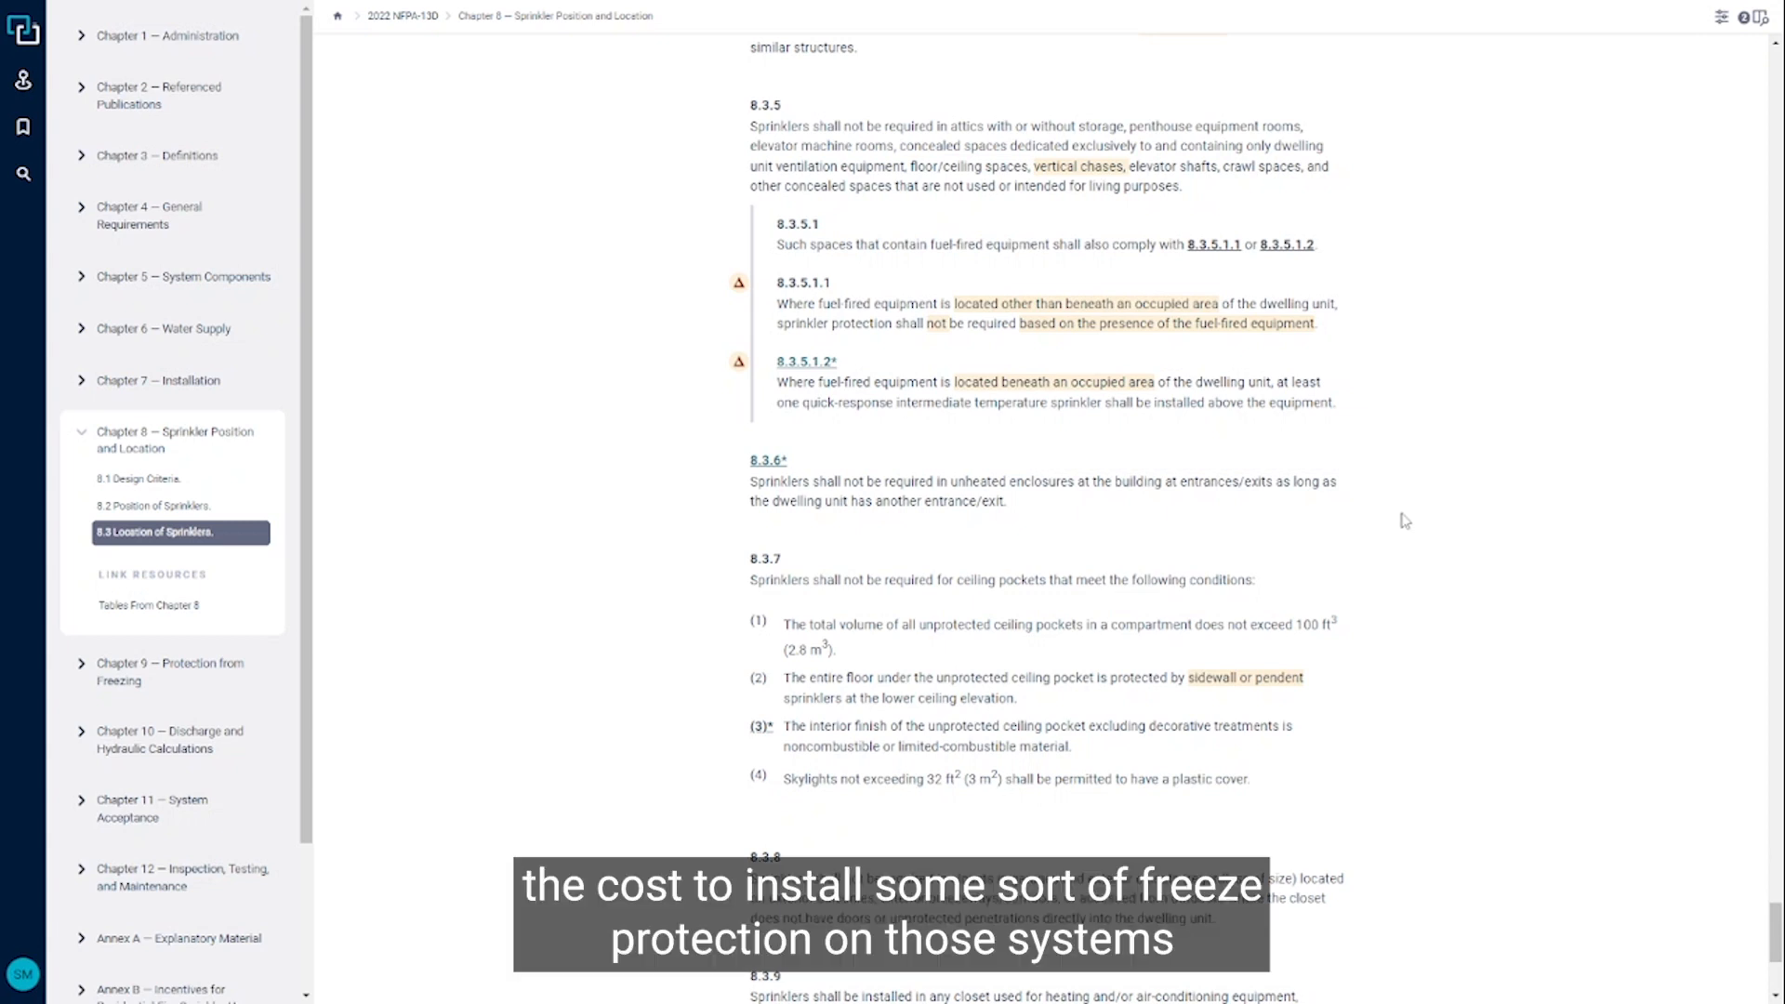
mouse_move(1547, 665)
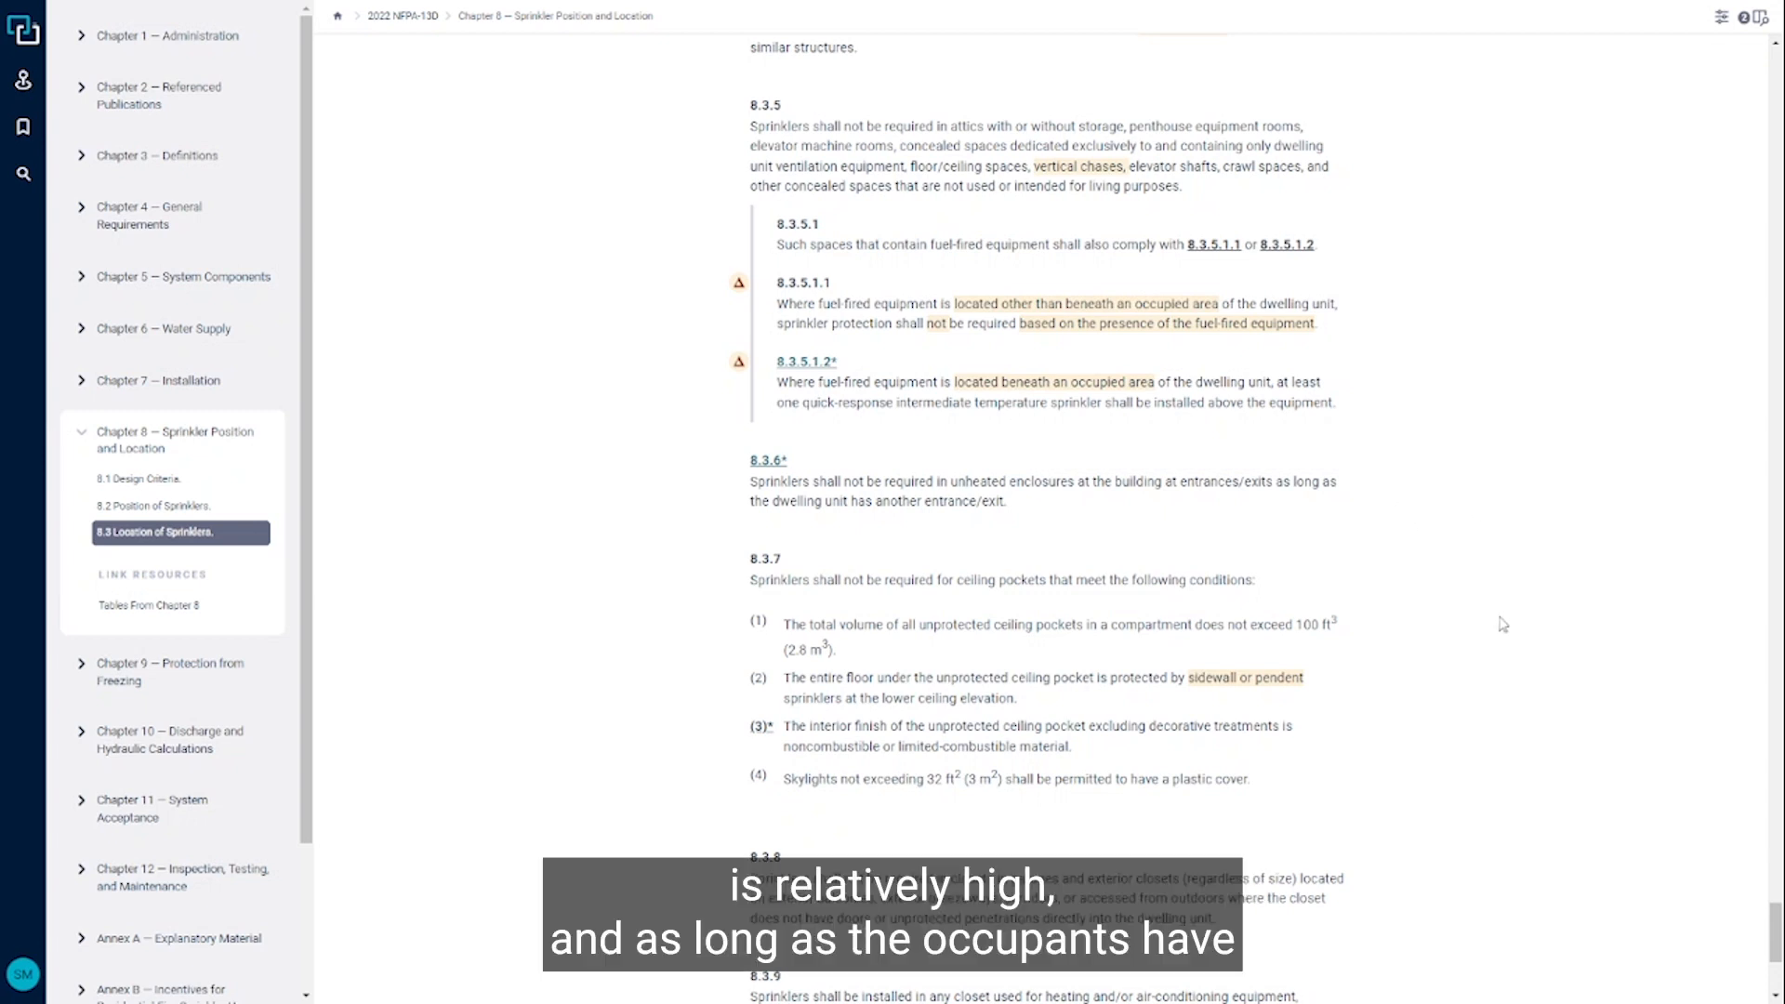
mouse_move(1510, 510)
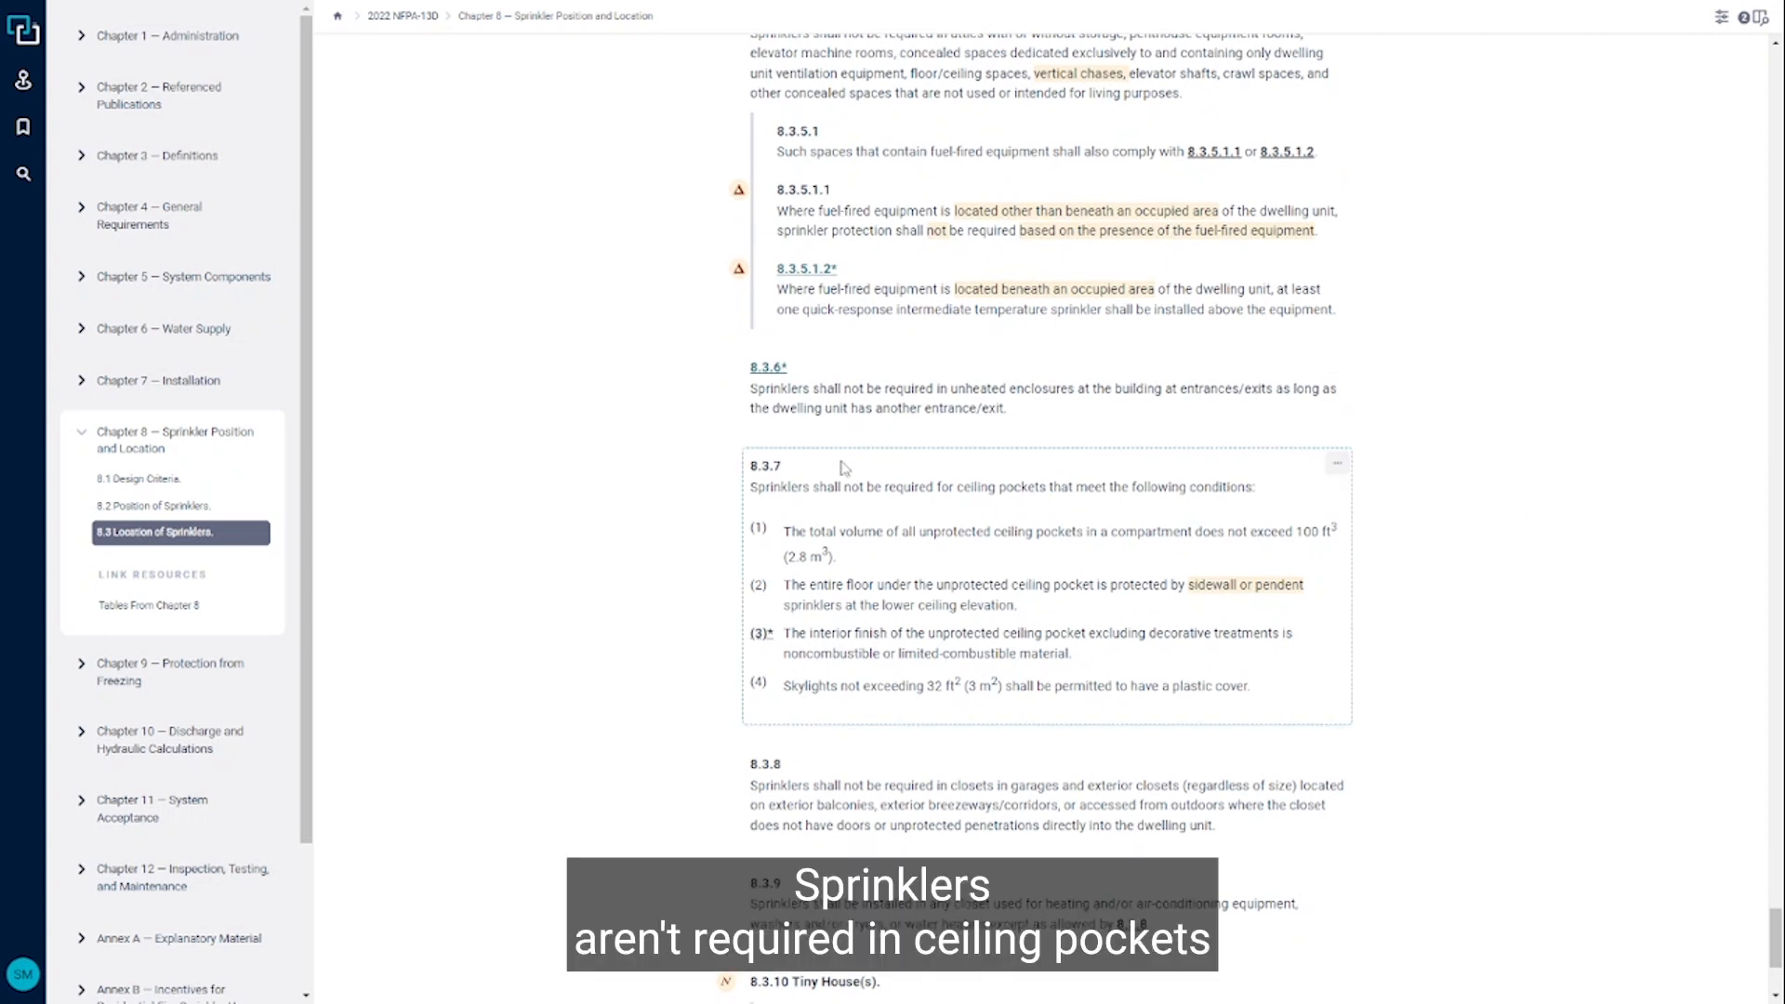
Step: Drag on the section page to bring 8.3.8, 8.3.9 and 8.3.10 Tiny House(s) into view
left_click_drag(835, 488, 1157, 487)
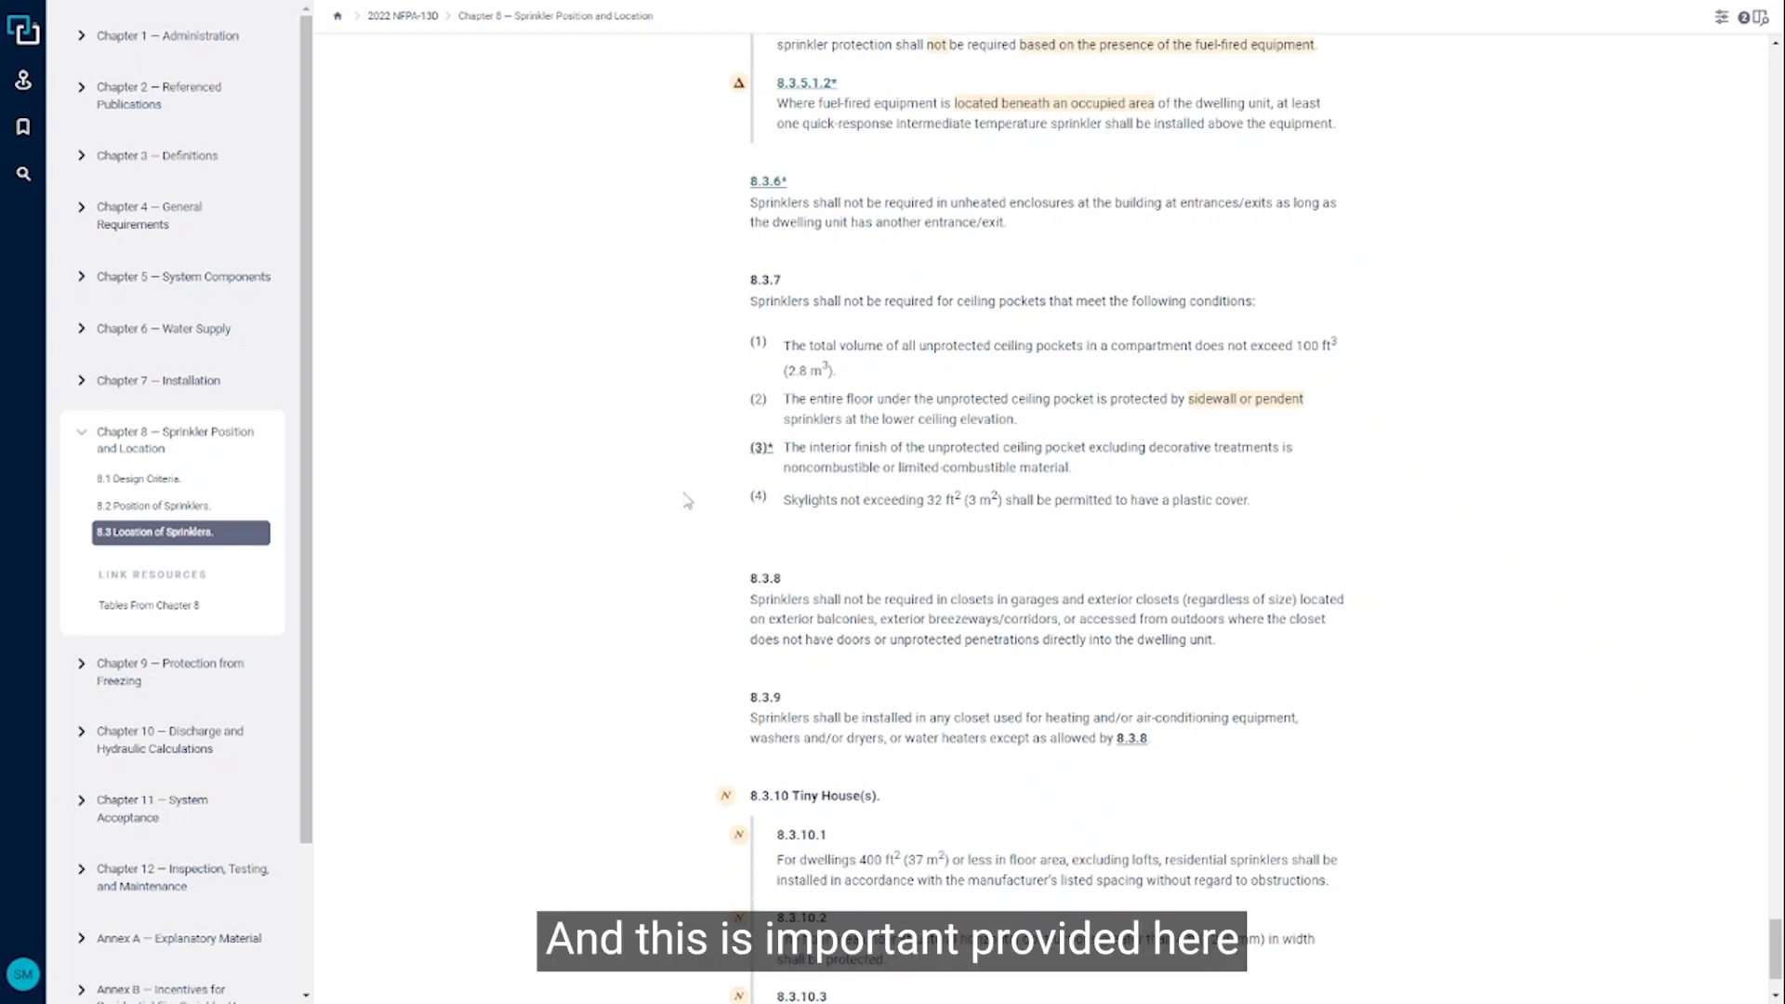
mouse_move(726, 502)
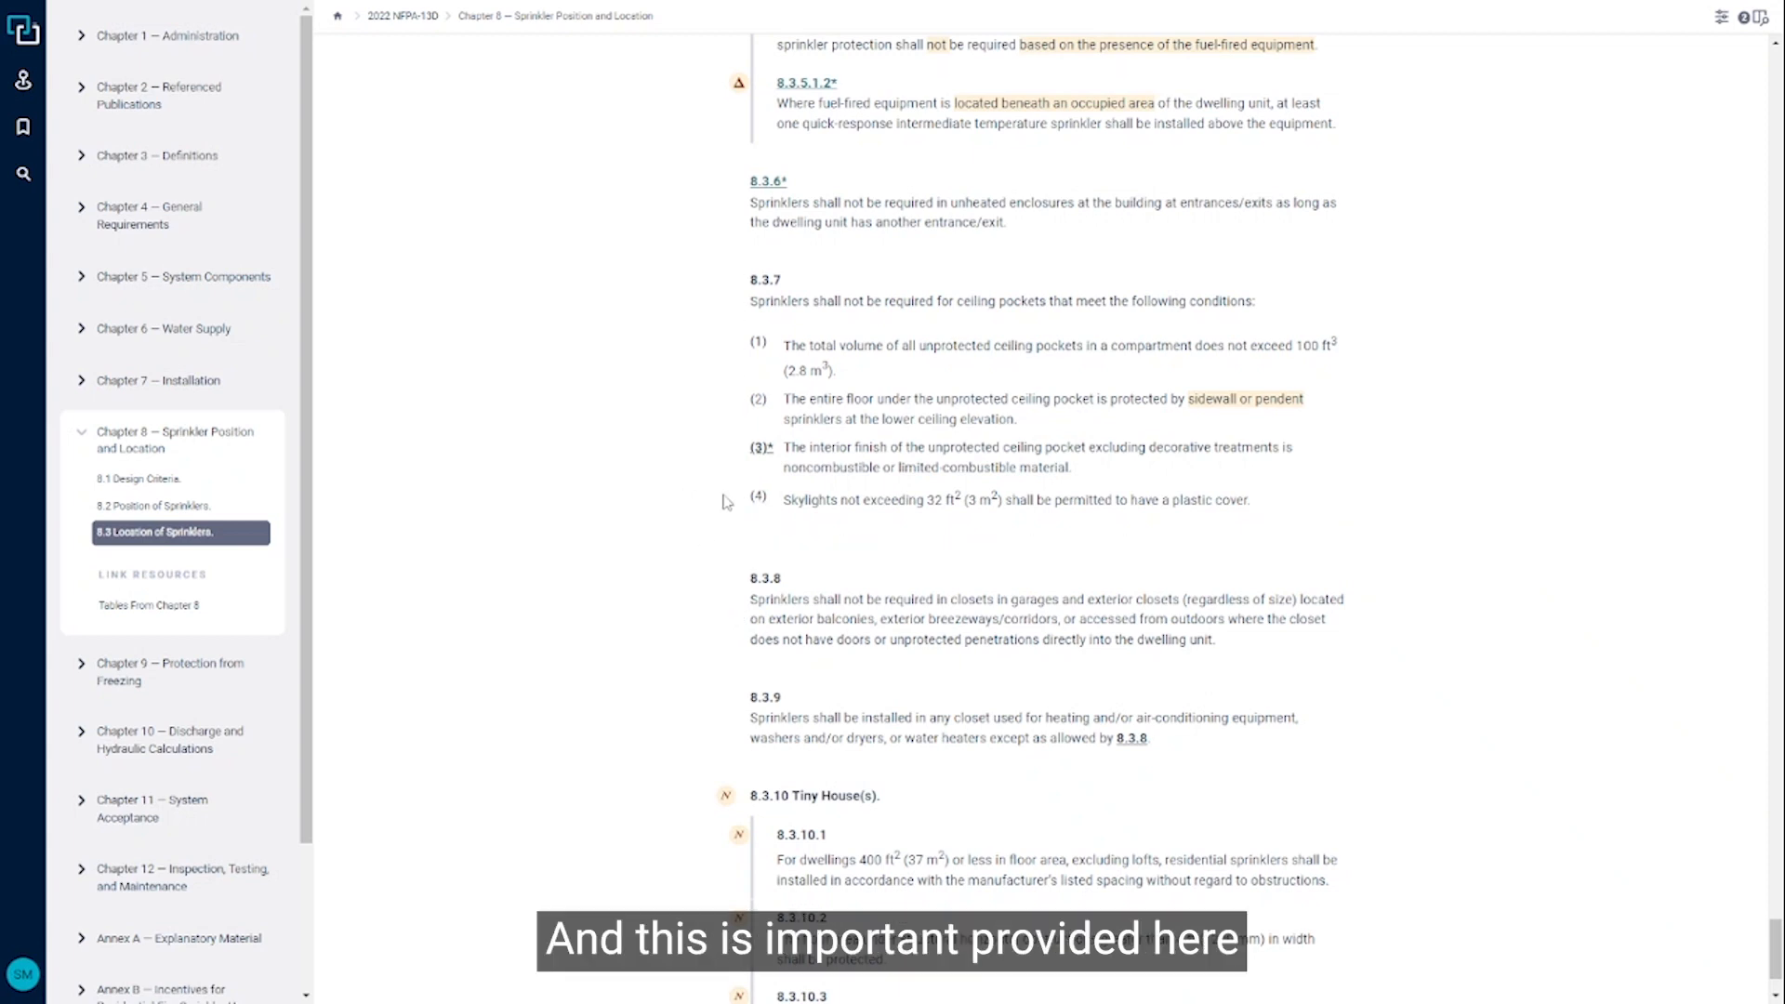